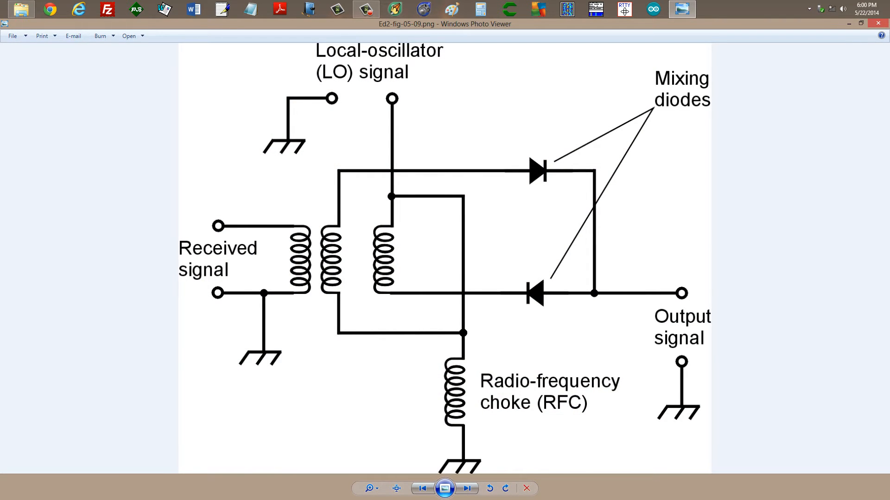
pyautogui.moveTo(192, 278)
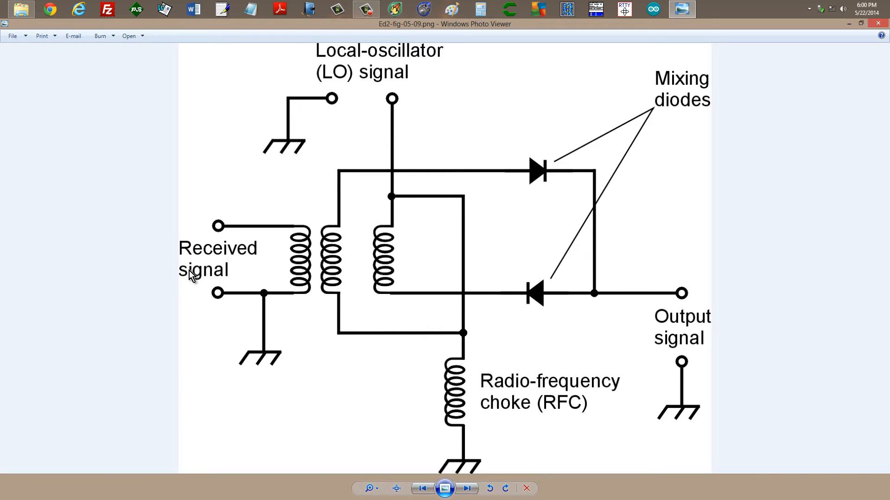
pyautogui.moveTo(672, 321)
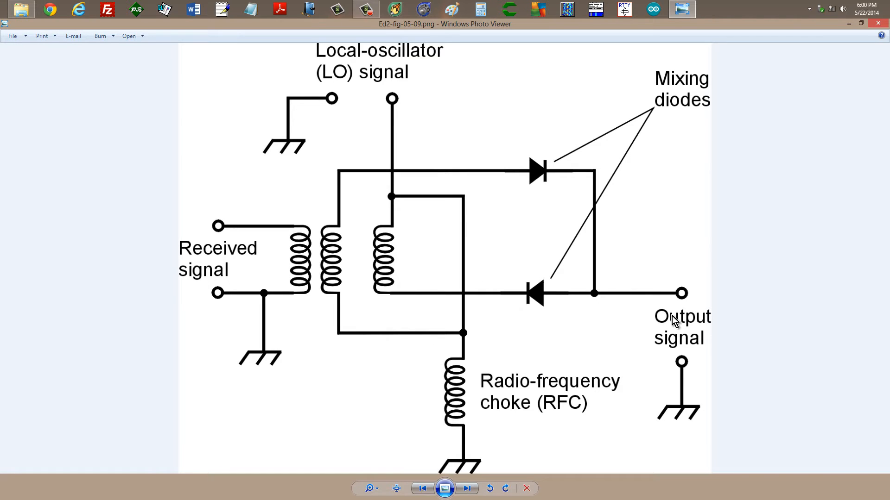
pyautogui.moveTo(524, 154)
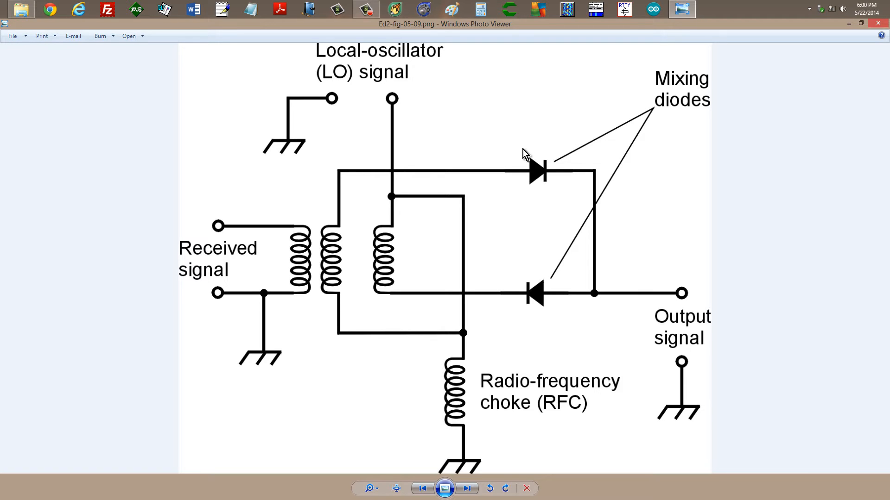
pyautogui.moveTo(415, 157)
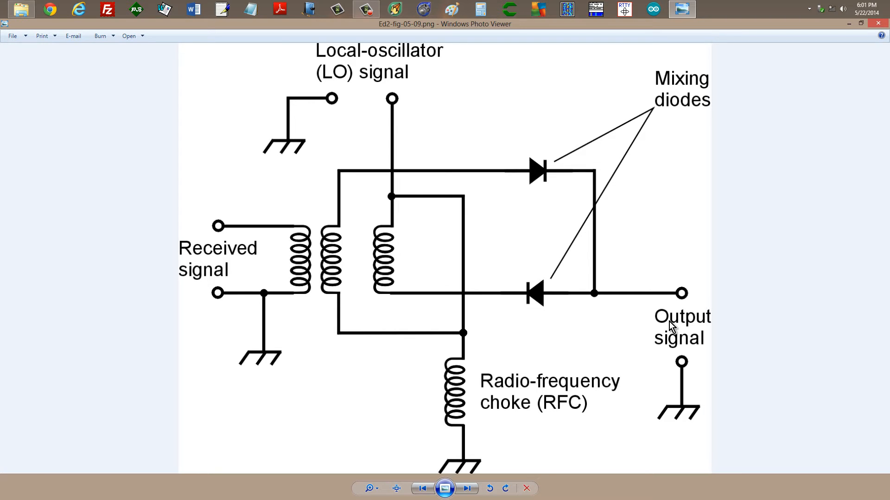
pyautogui.moveTo(557, 238)
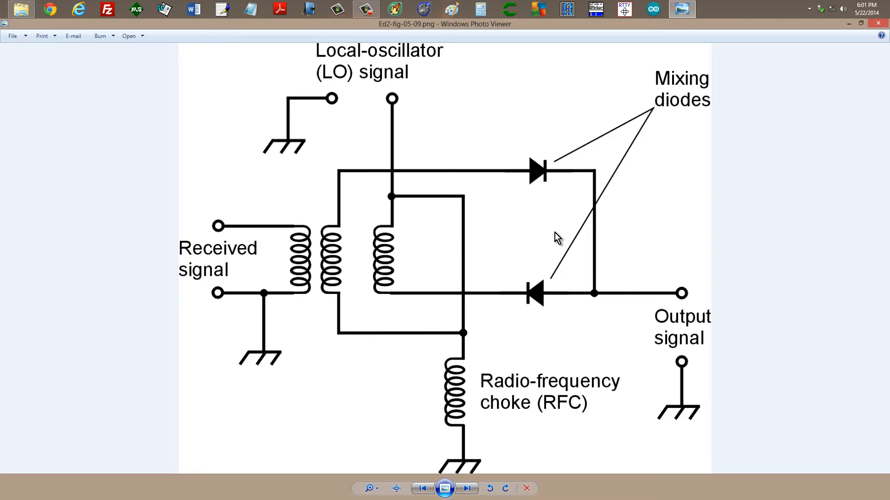
pyautogui.moveTo(653, 340)
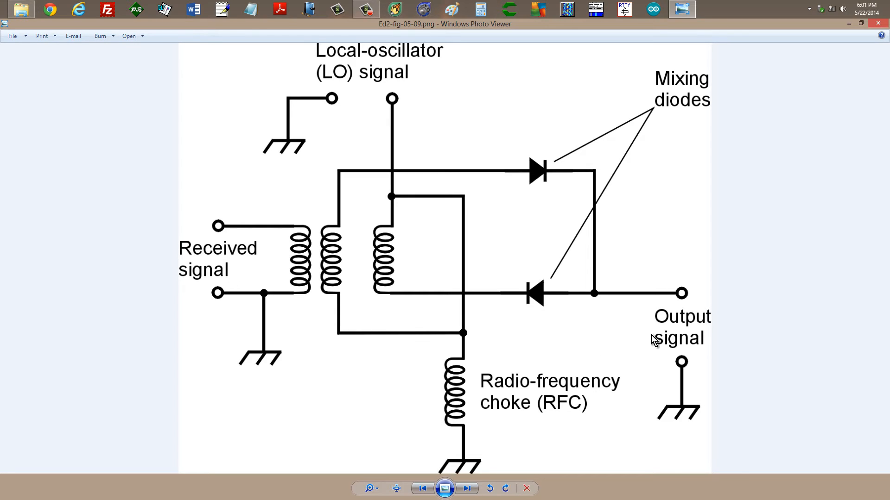
# Advance through Ed2-fig-05-10.png to the transistor AM modulator diagram Tye5-fig-25-02.png
pyautogui.click(467, 487)
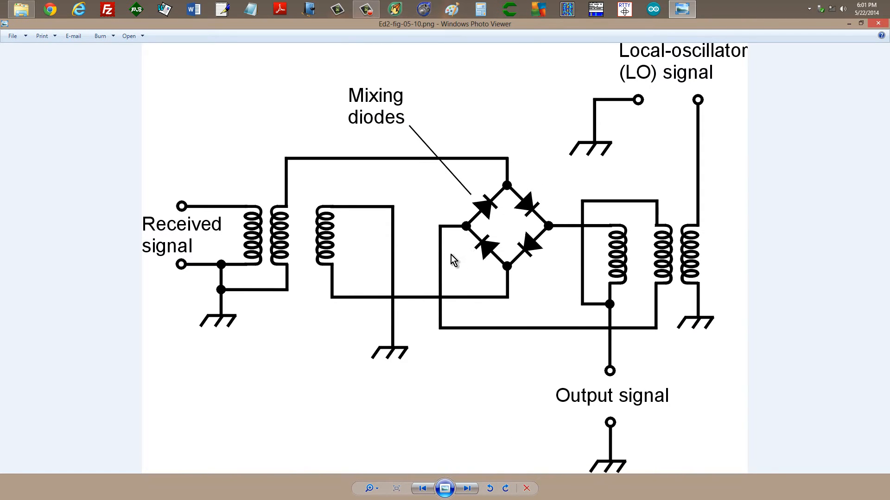
pyautogui.moveTo(469, 187)
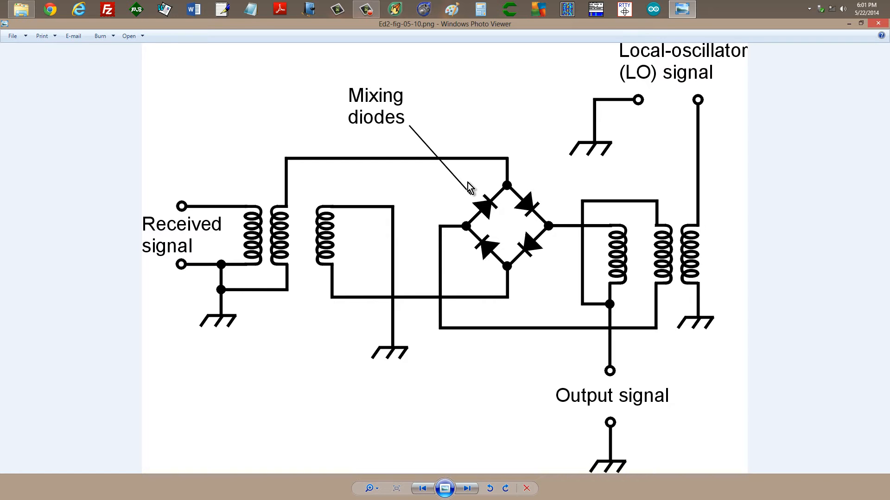
pyautogui.moveTo(196, 251)
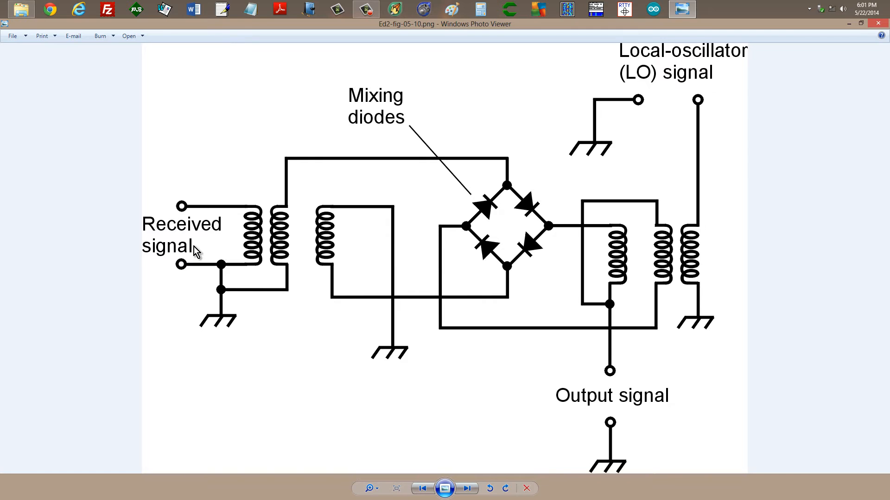
pyautogui.moveTo(479, 213)
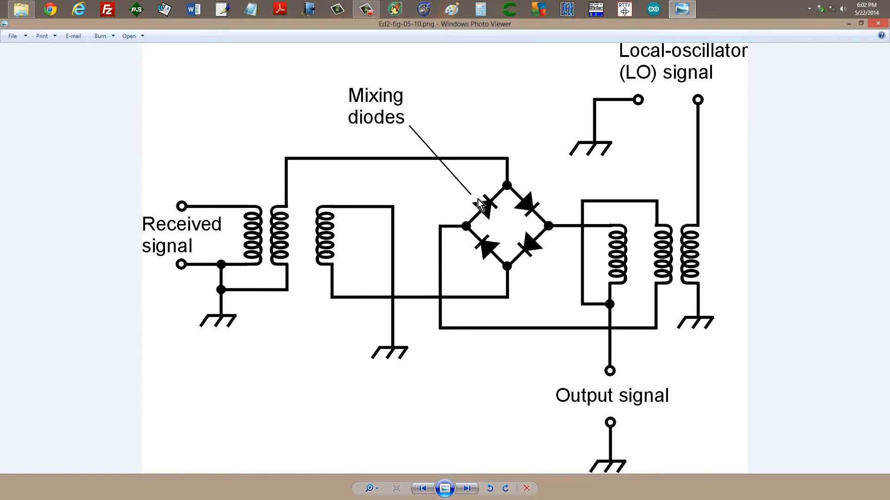
pyautogui.moveTo(537, 216)
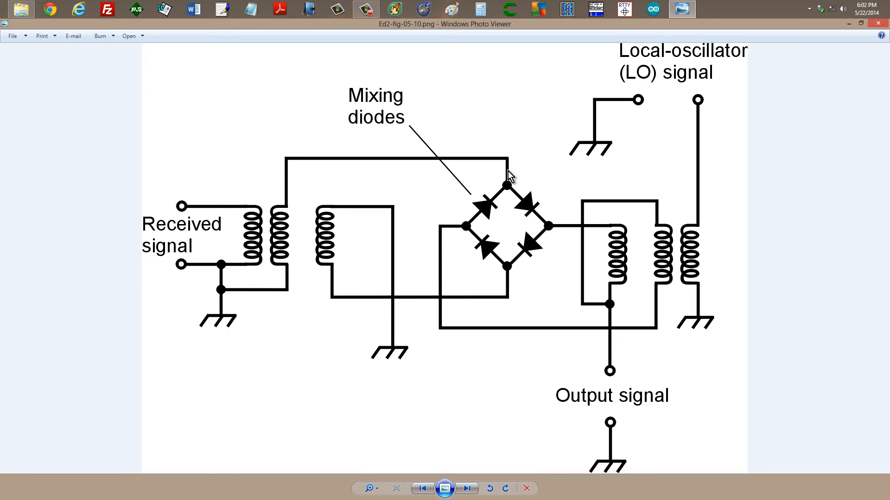
pyautogui.moveTo(656, 58)
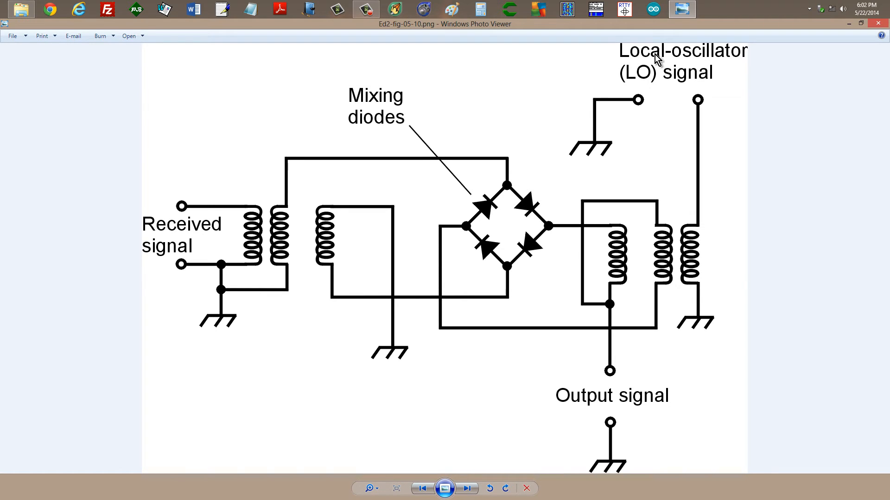
pyautogui.moveTo(195, 251)
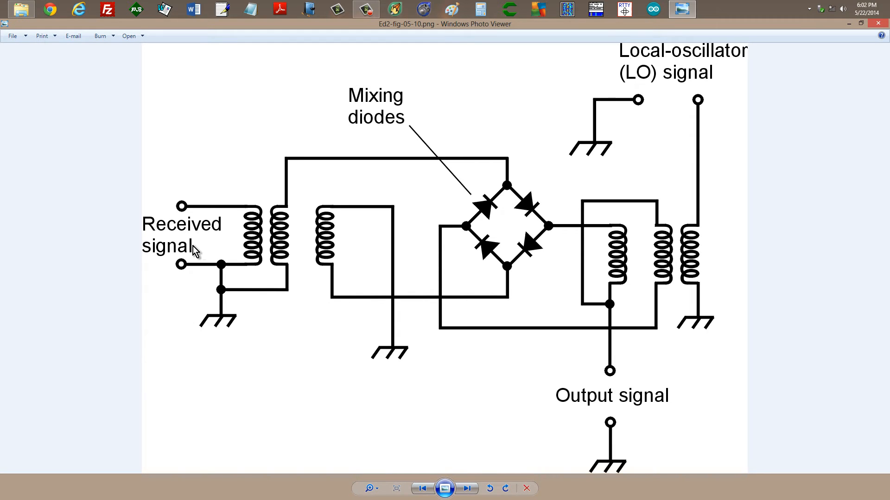
pyautogui.moveTo(632, 86)
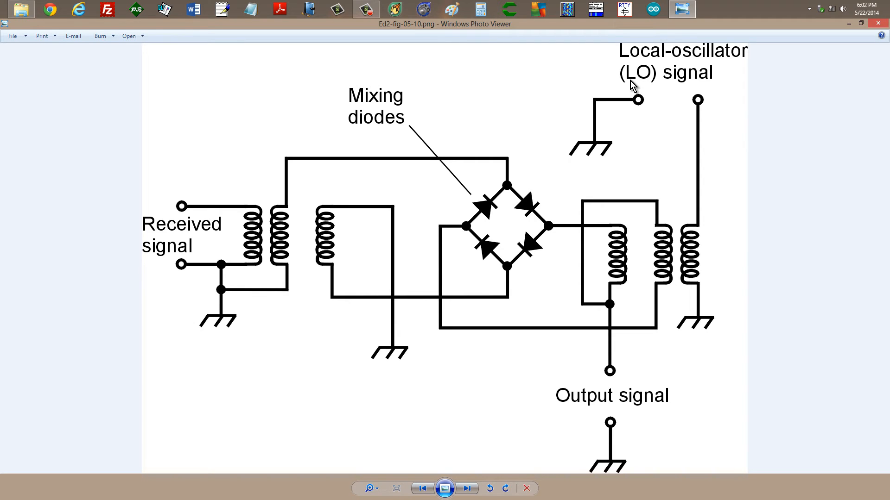
pyautogui.moveTo(617, 404)
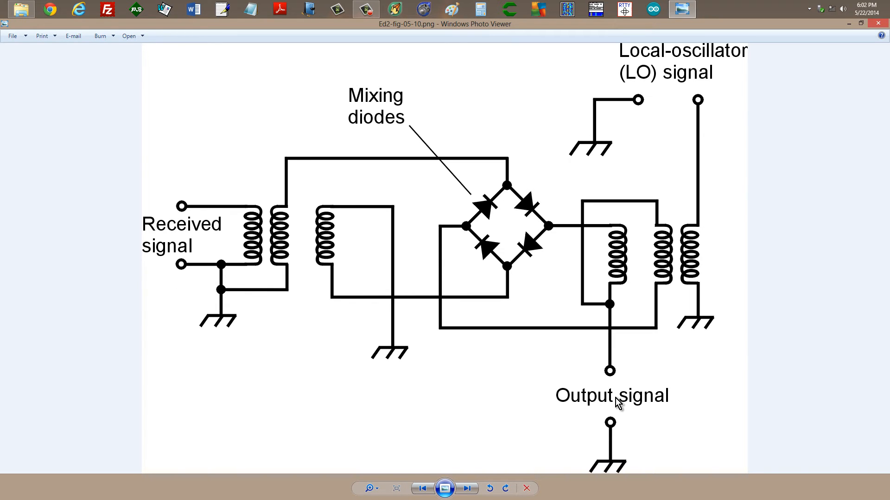
pyautogui.moveTo(603, 414)
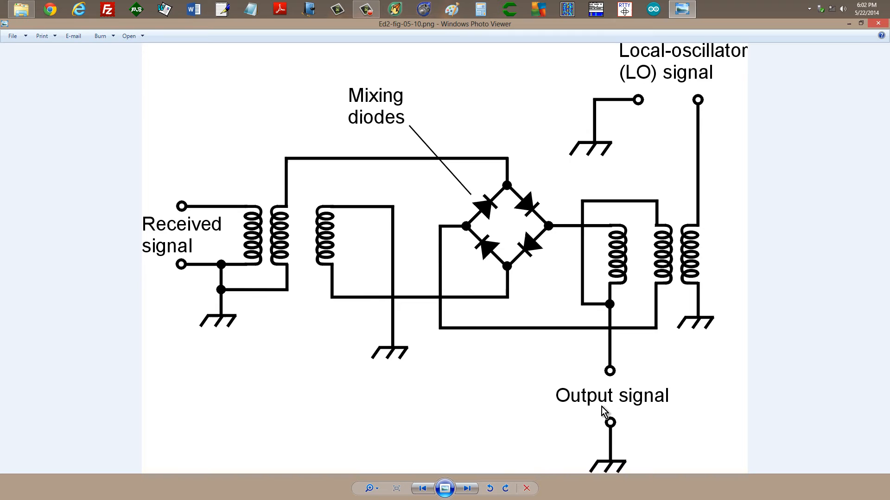
pyautogui.click(467, 488)
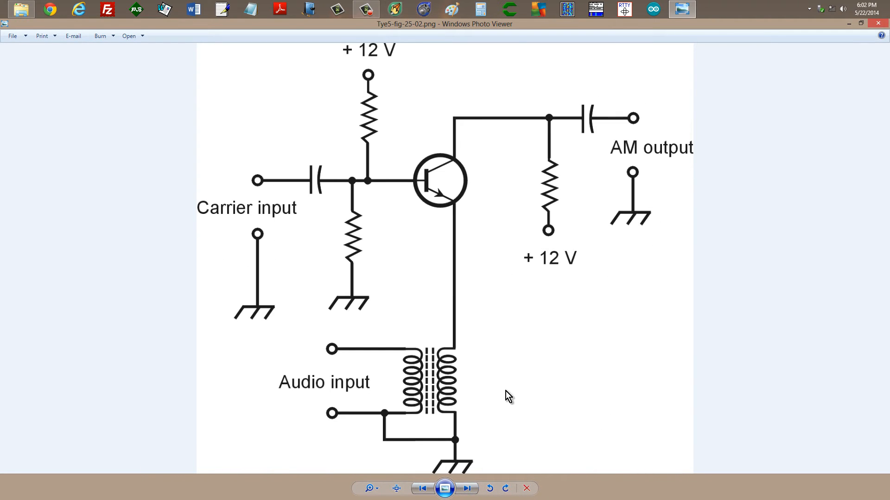
pyautogui.moveTo(521, 383)
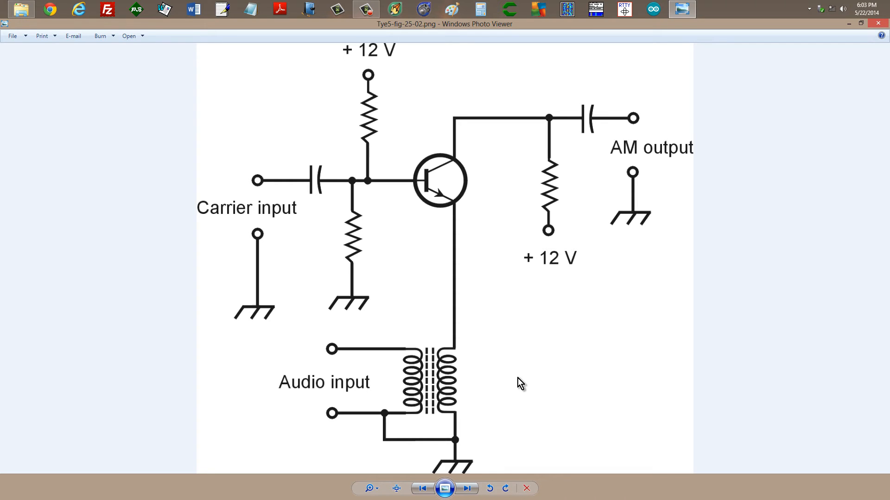
pyautogui.moveTo(350, 285)
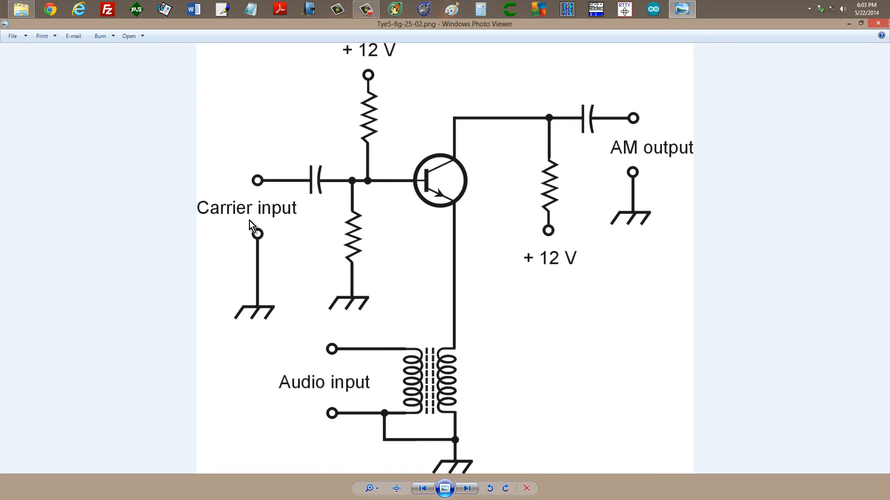
pyautogui.moveTo(336, 387)
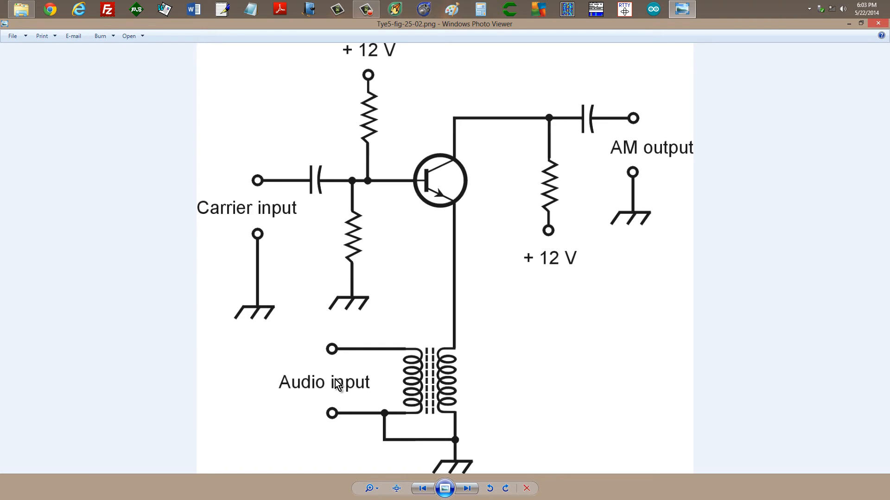
pyautogui.moveTo(290, 396)
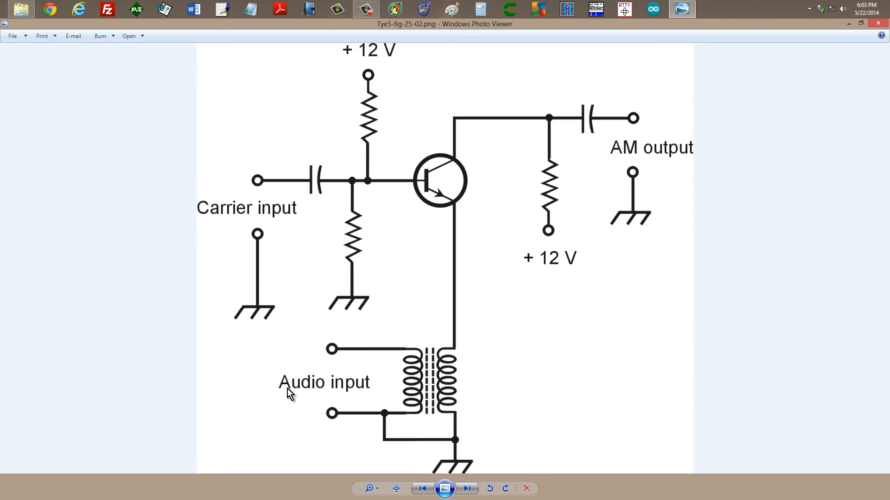
pyautogui.moveTo(388, 394)
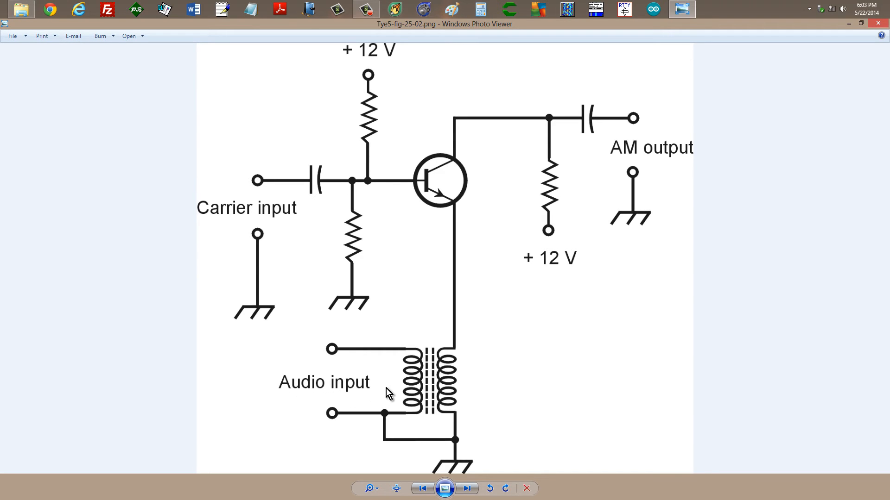
pyautogui.moveTo(235, 201)
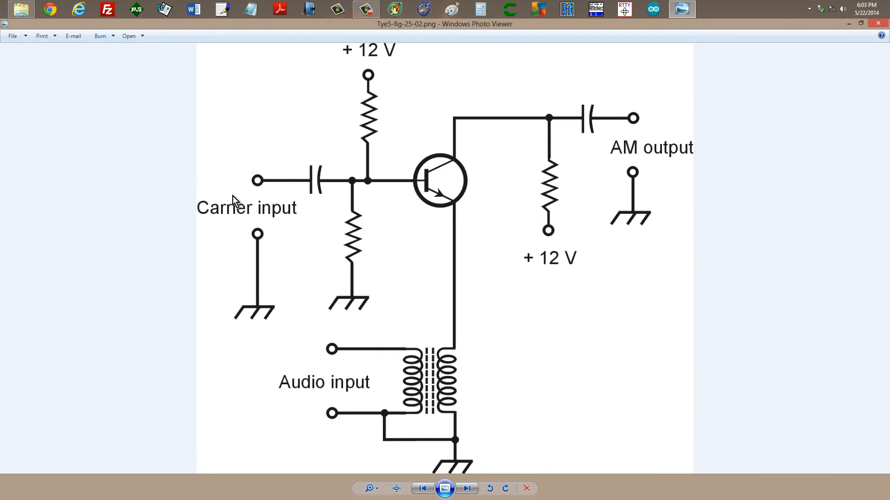
pyautogui.moveTo(231, 228)
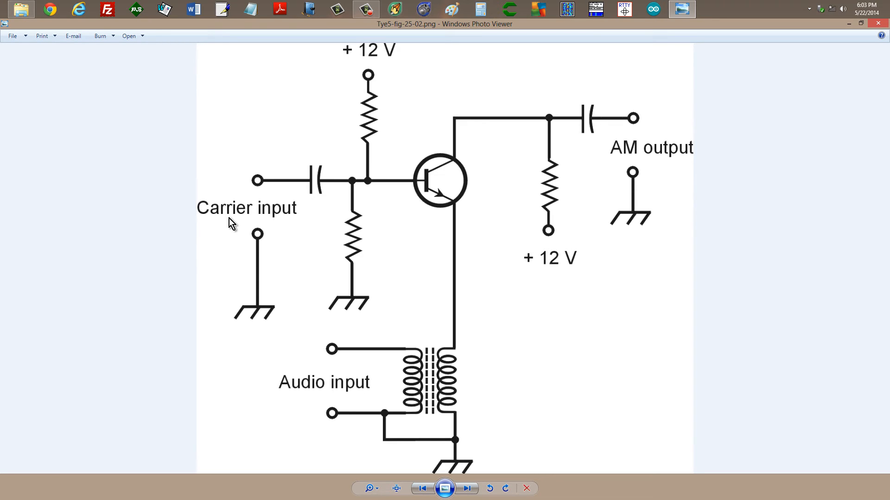
pyautogui.moveTo(267, 218)
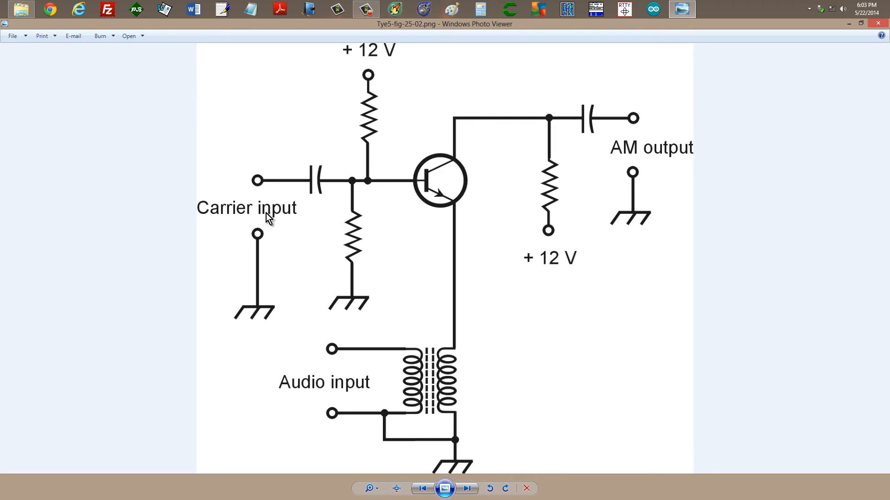
pyautogui.moveTo(424, 395)
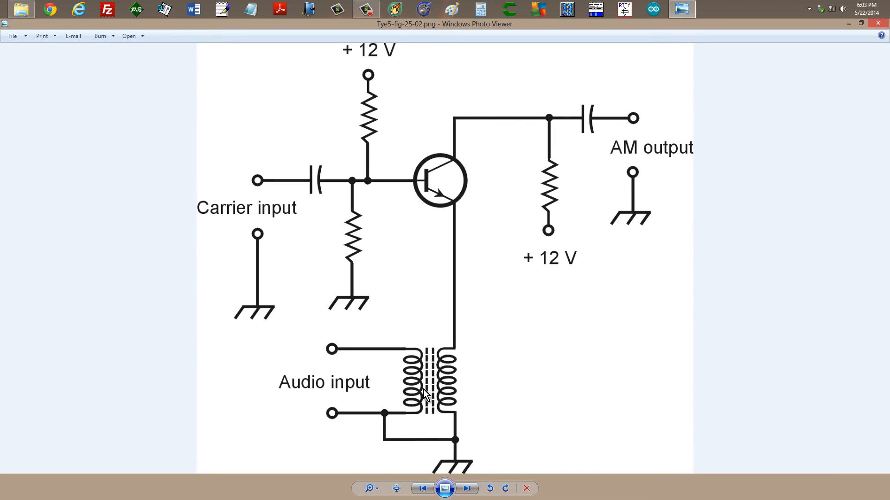
pyautogui.moveTo(636, 161)
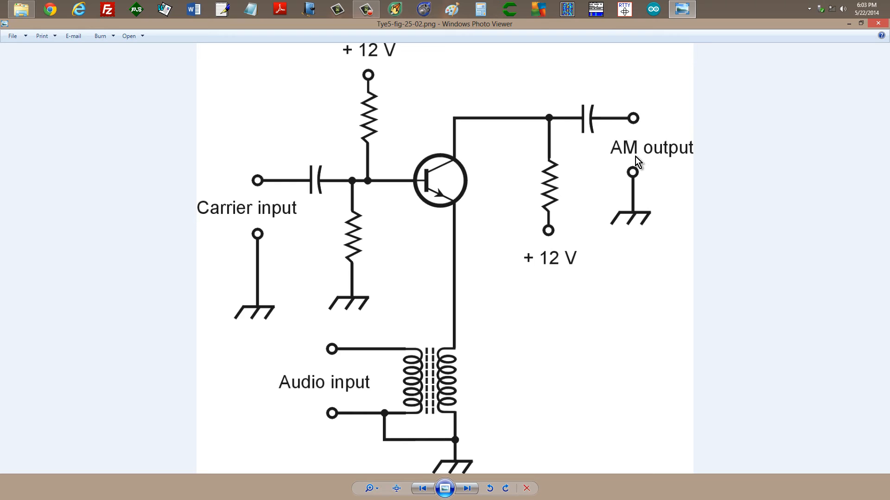
pyautogui.moveTo(642, 159)
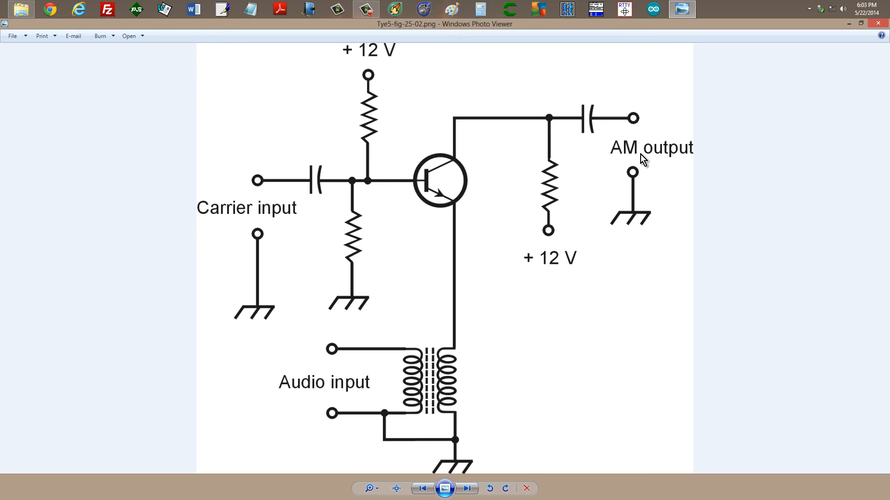
pyautogui.moveTo(491, 197)
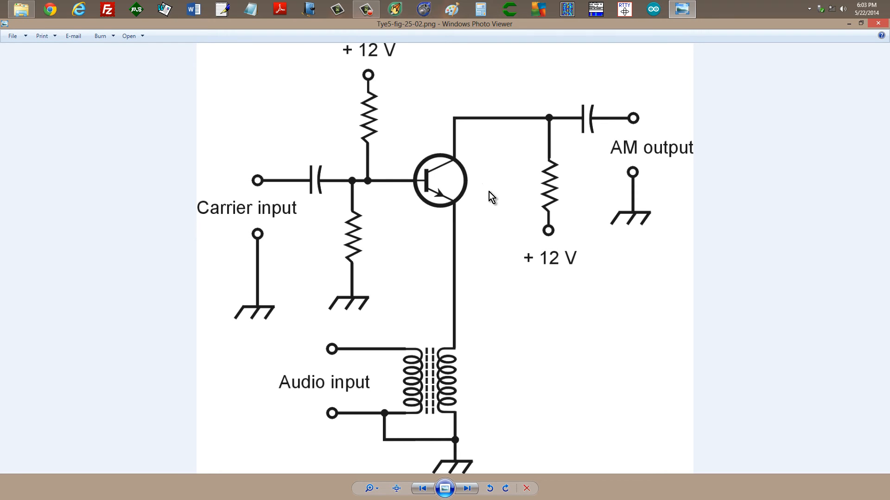
pyautogui.moveTo(411, 215)
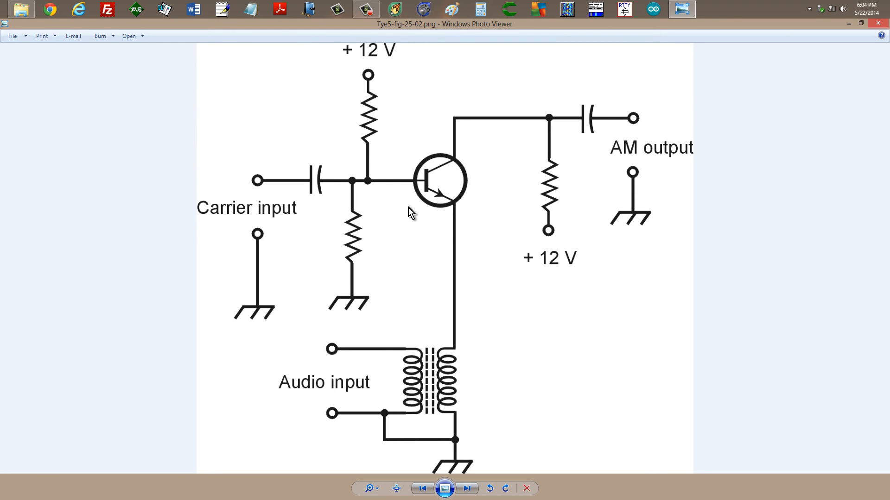
pyautogui.moveTo(415, 223)
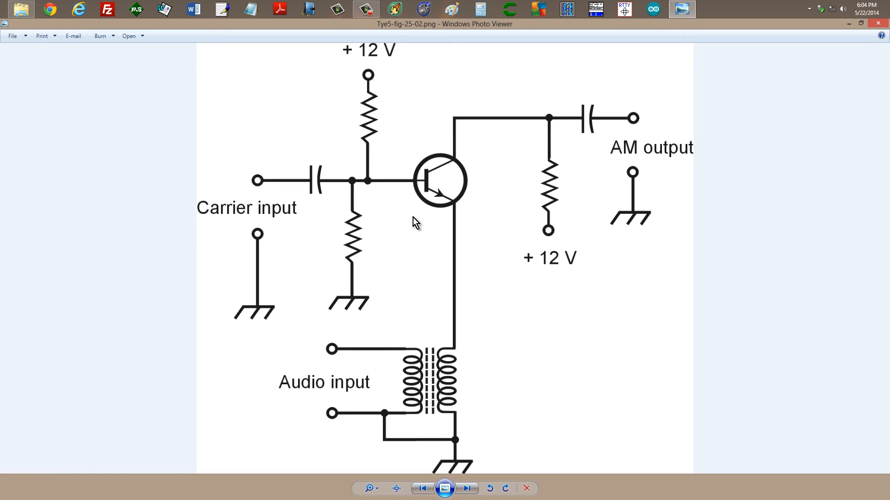
pyautogui.moveTo(462, 148)
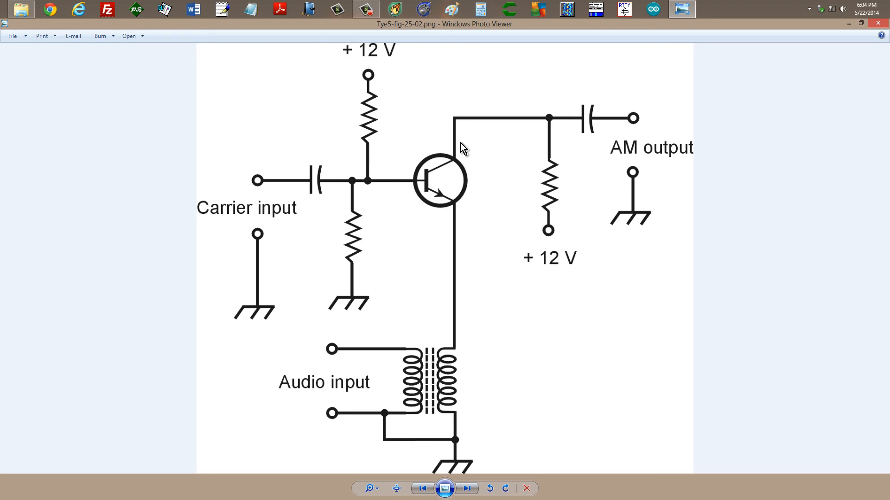
pyautogui.moveTo(614, 158)
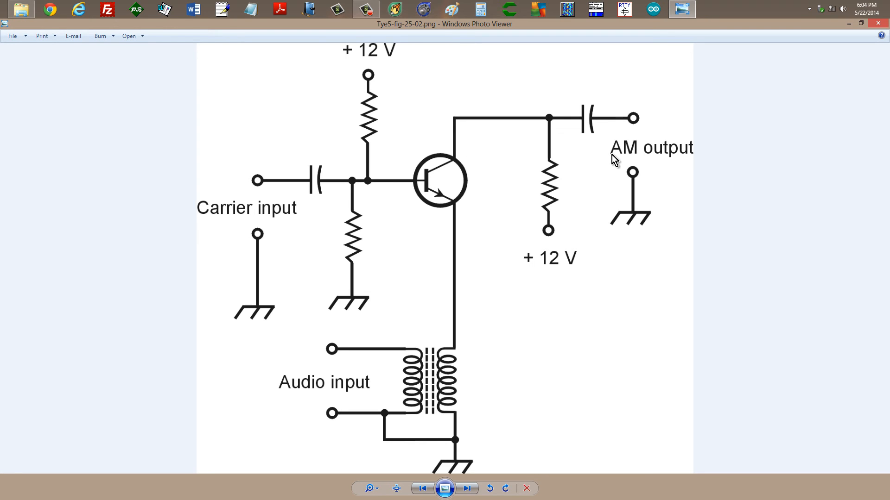
pyautogui.moveTo(590, 143)
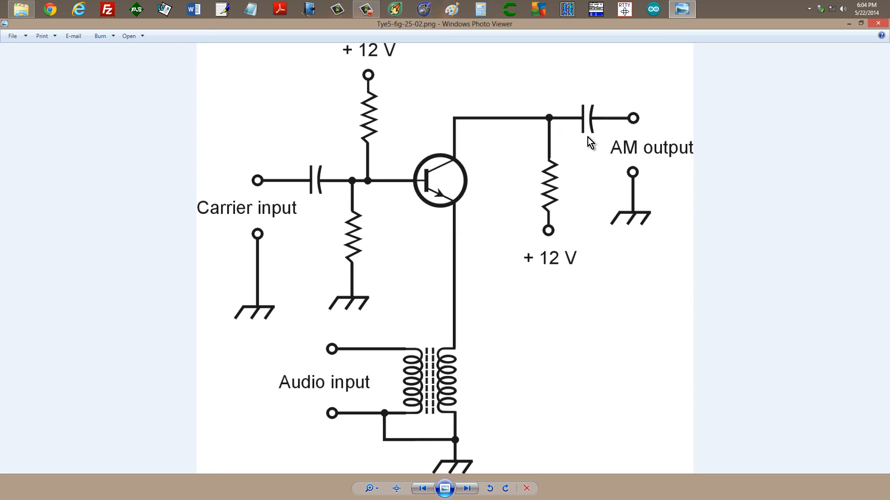
pyautogui.moveTo(587, 145)
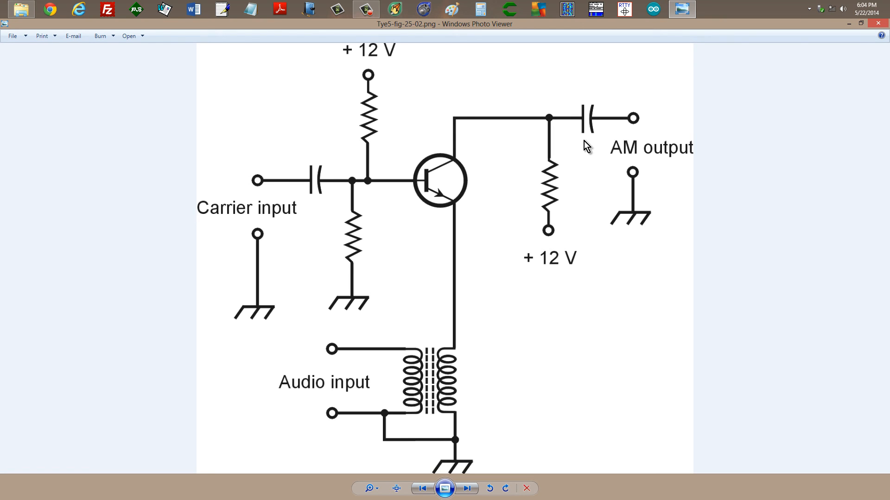
pyautogui.moveTo(853, 32)
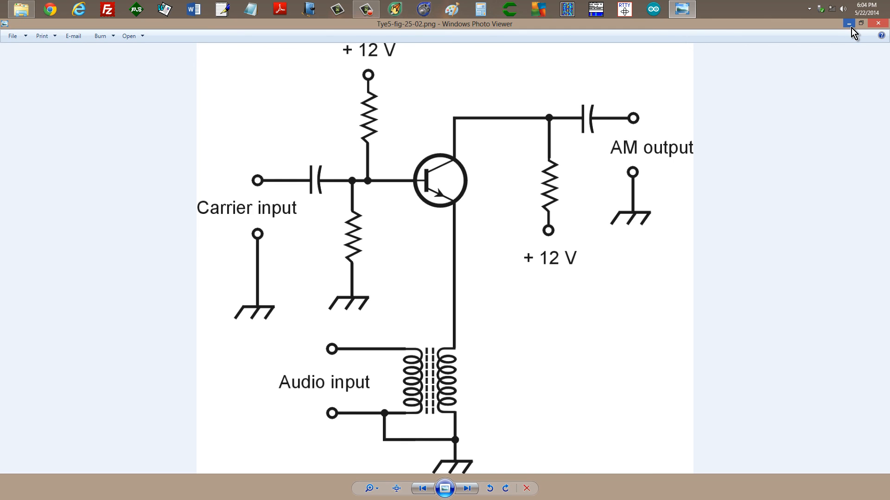
# Minimize Windows Photo Viewer to reveal the nebula desktop wallpaper
pyautogui.click(874, 23)
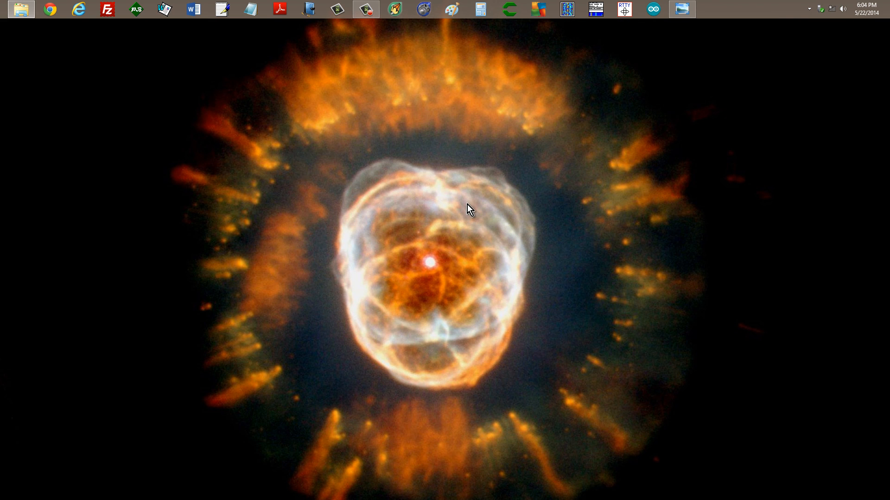
pyautogui.moveTo(466, 214)
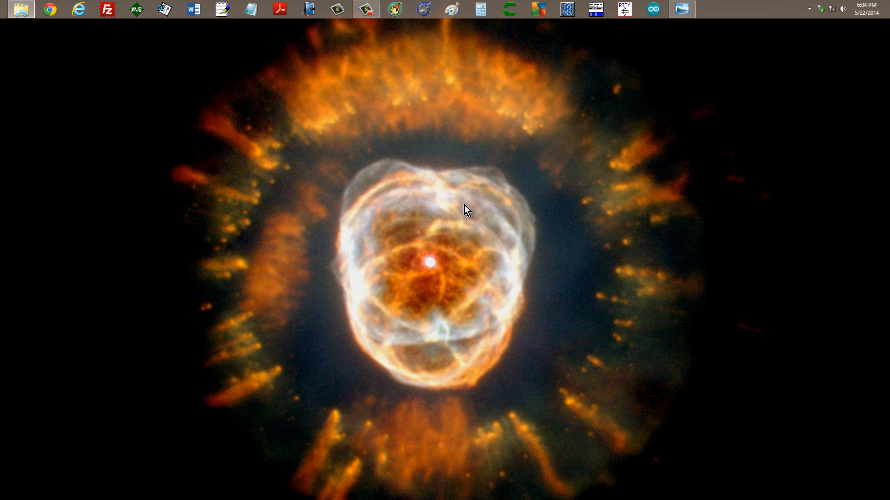
pyautogui.moveTo(282, 312)
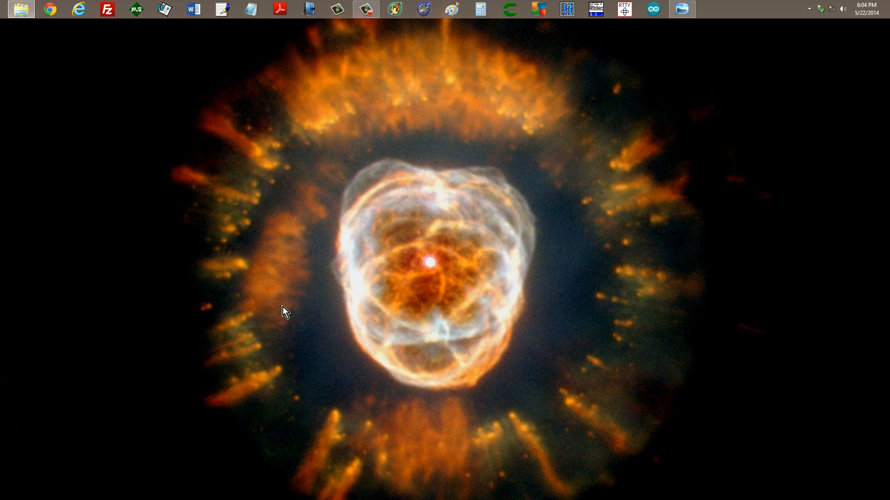
pyautogui.moveTo(624, 224)
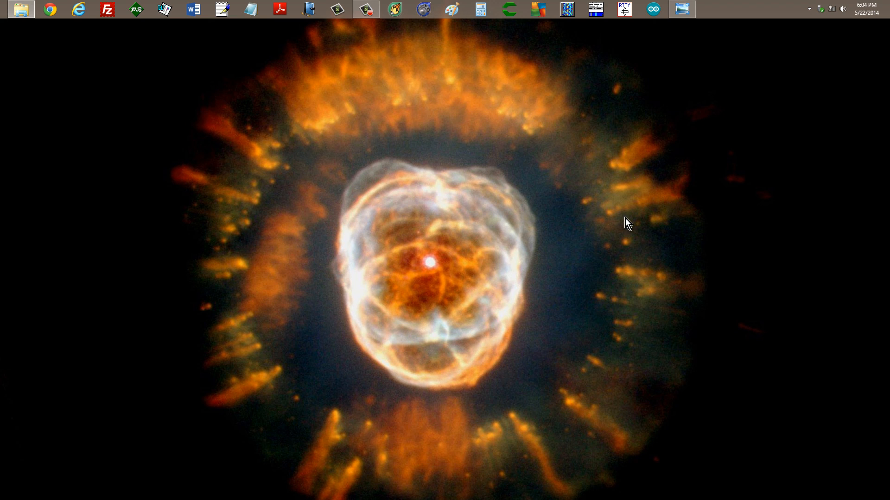
pyautogui.moveTo(711, 220)
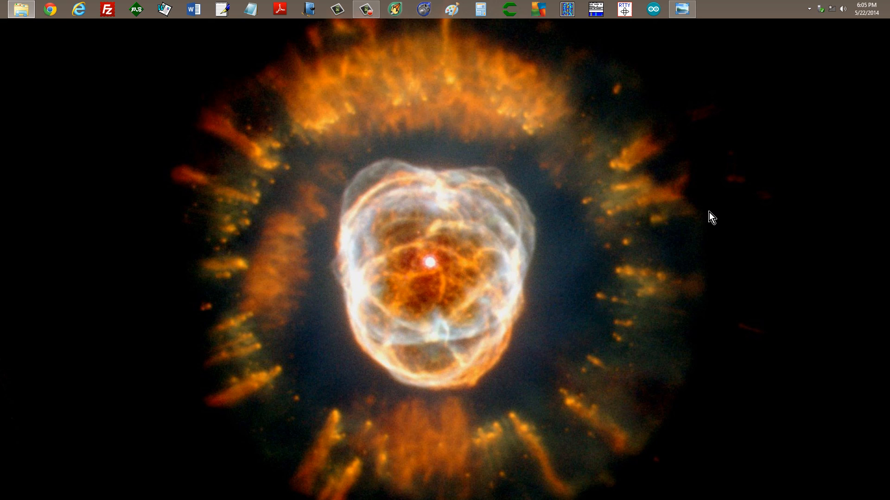